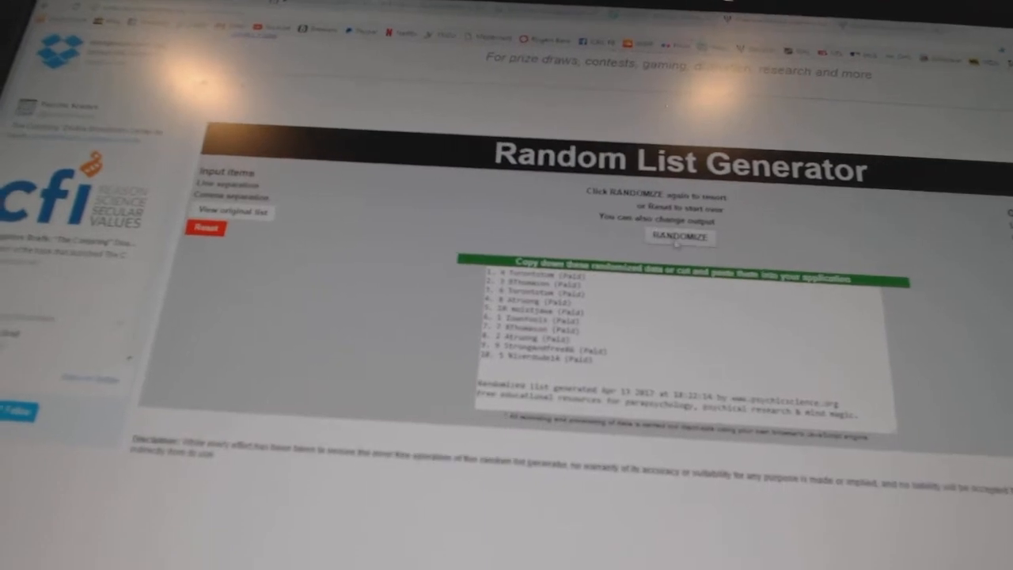
Randomize the participant list, then load and randomize the 30-item team city list.
click(679, 236)
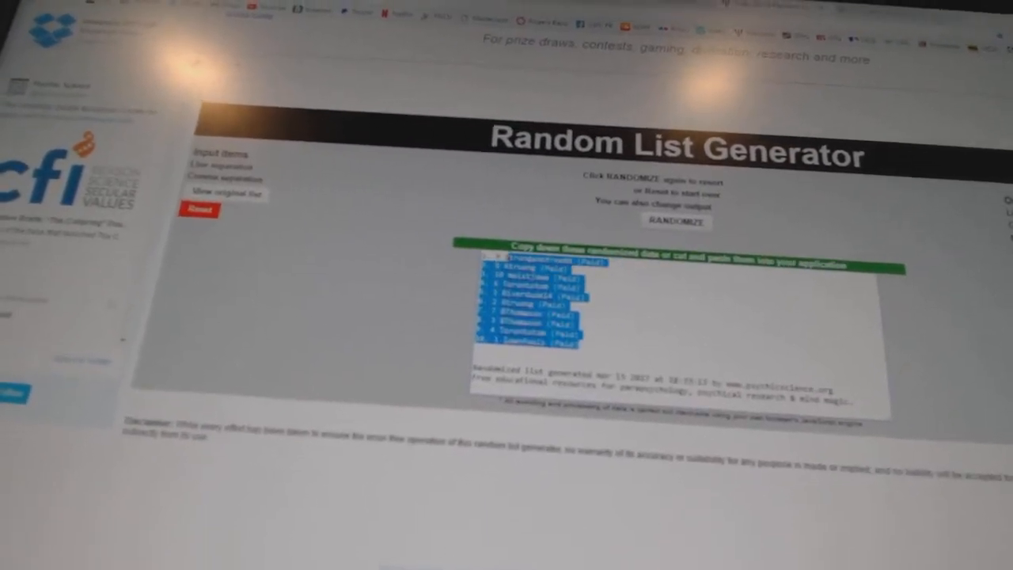
click(675, 219)
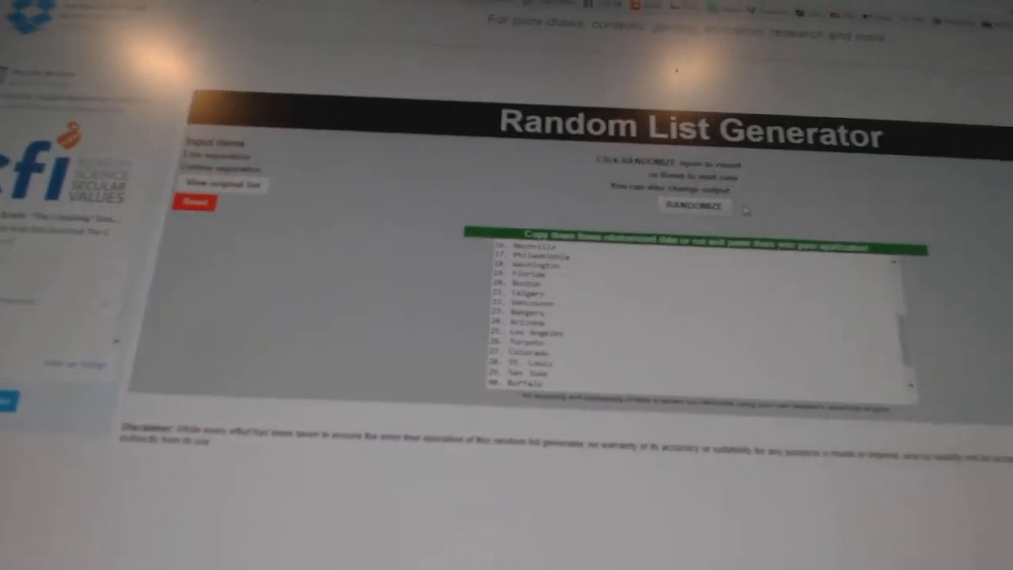
click(694, 206)
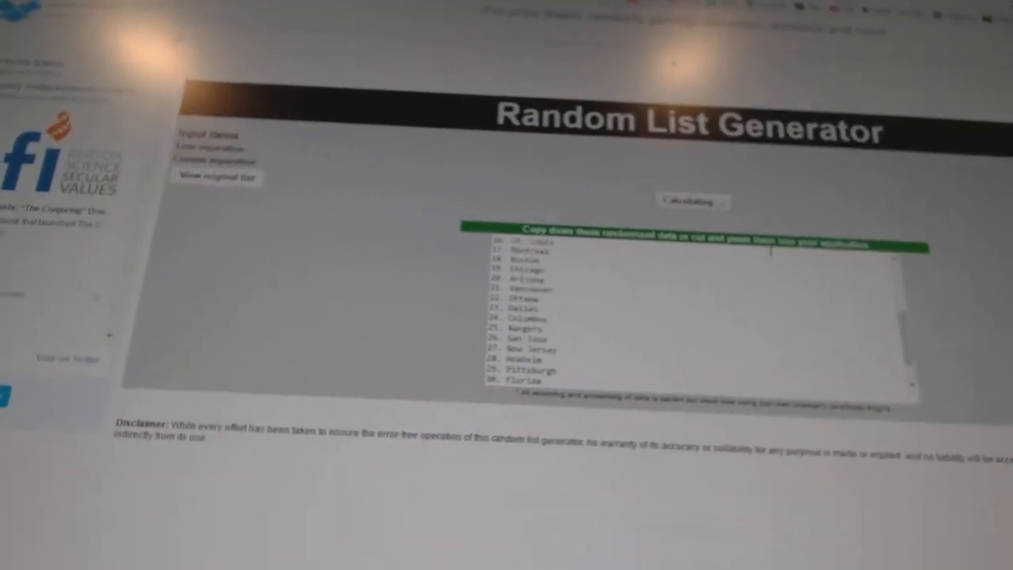